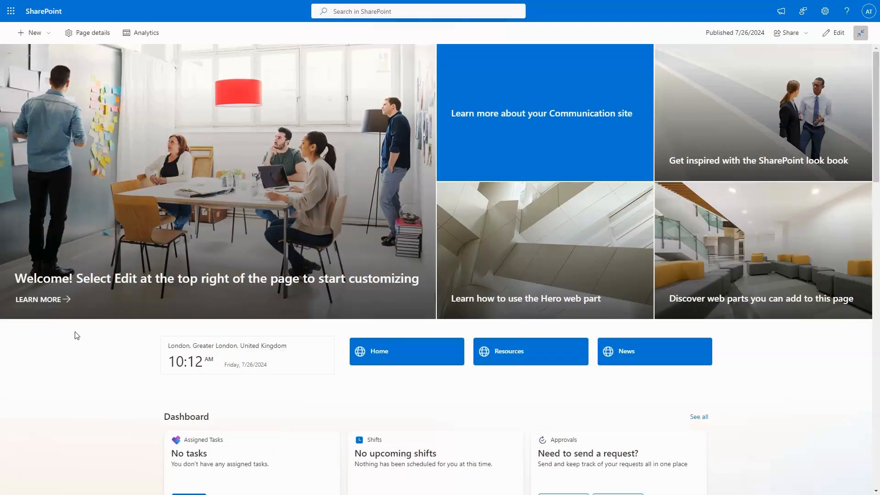
- Scroll the home page down to the Dashboard section with the Celebrations Spotlight card
scroll(down, 3)
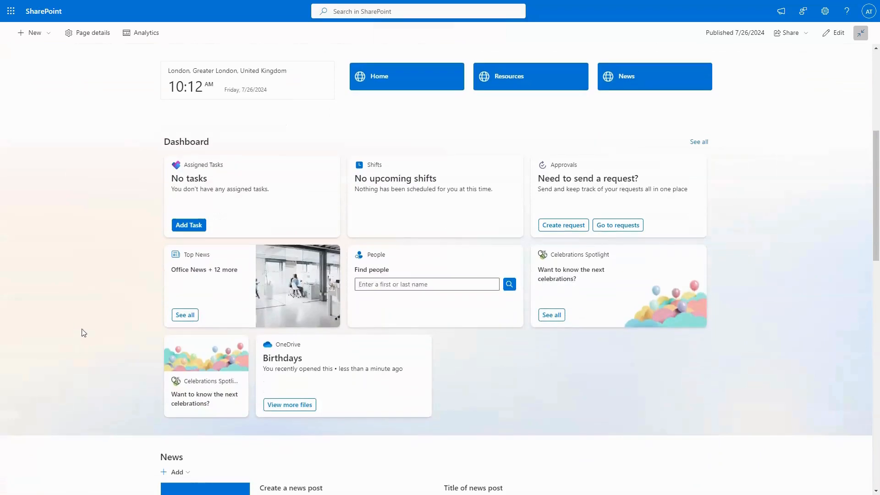
mouse_move(568, 223)
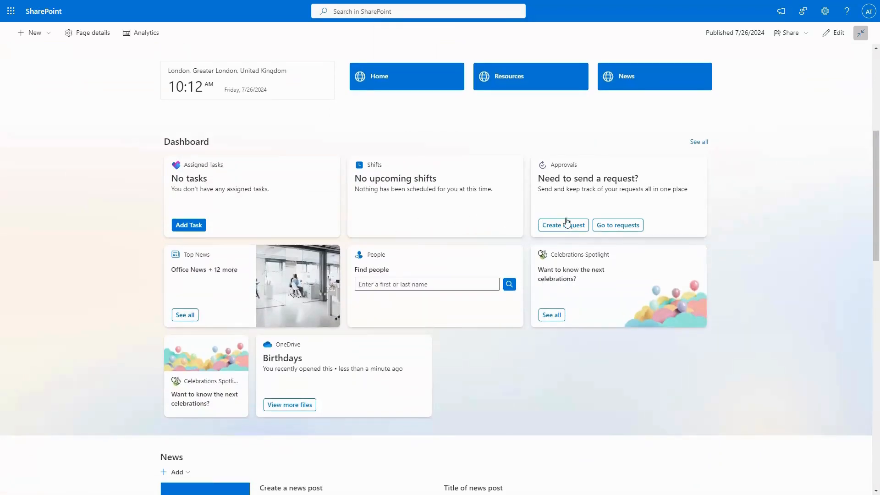
mouse_move(213, 343)
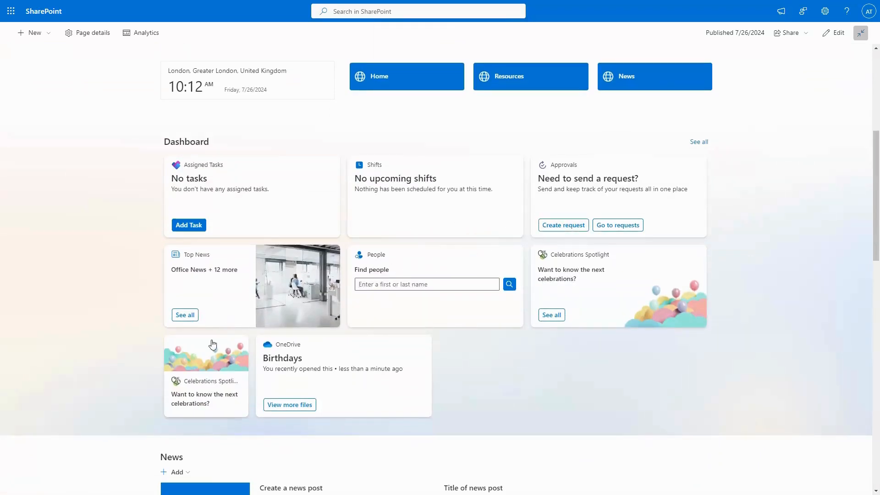
mouse_move(293, 350)
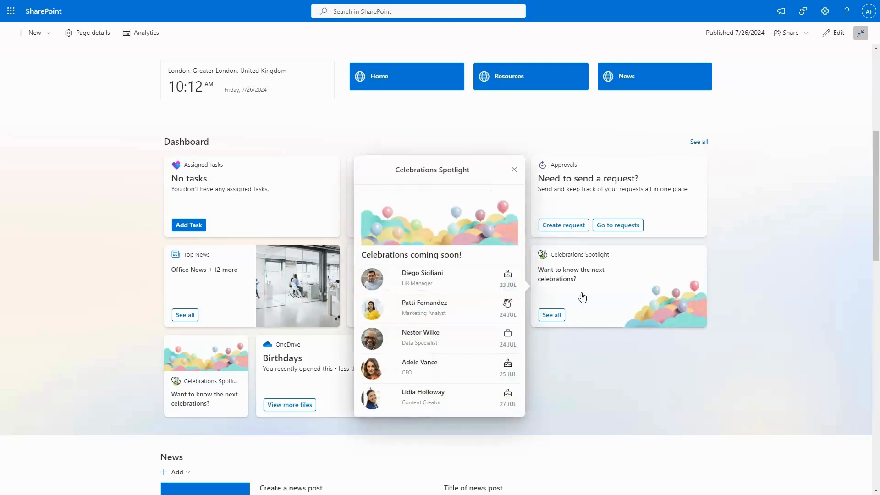
mouse_move(372, 294)
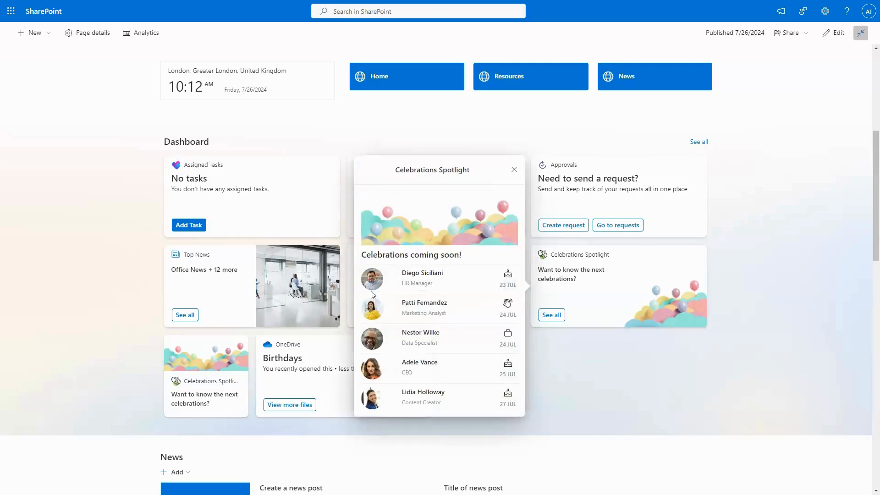
mouse_move(222, 379)
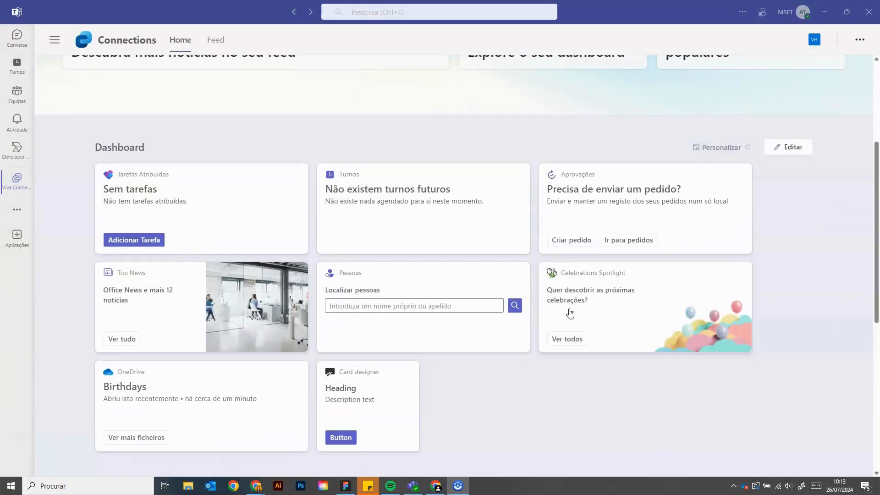
- Show the Celebrations Spotlight popup of upcoming celebrations in Teams, then start editing the dashboard
click(566, 339)
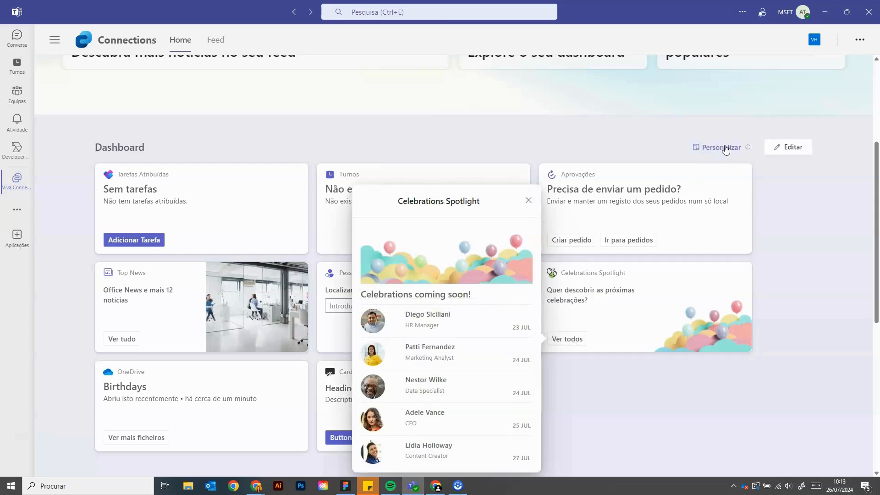
mouse_move(796, 148)
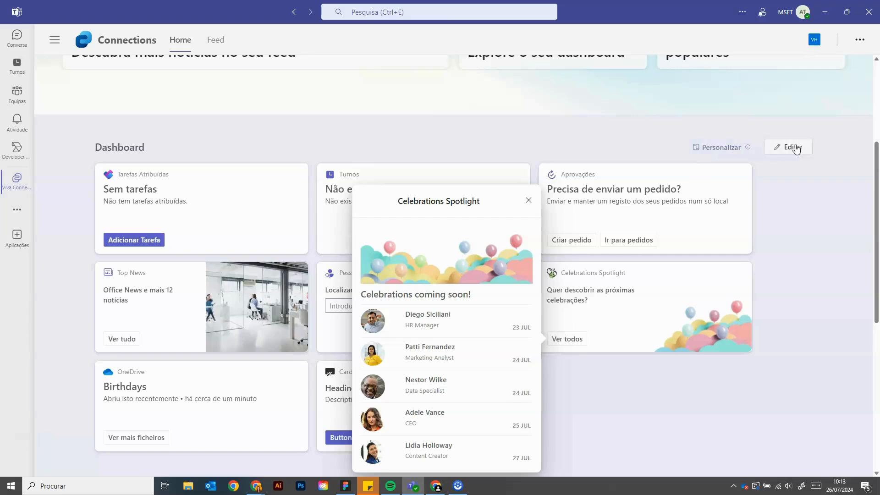
click(792, 147)
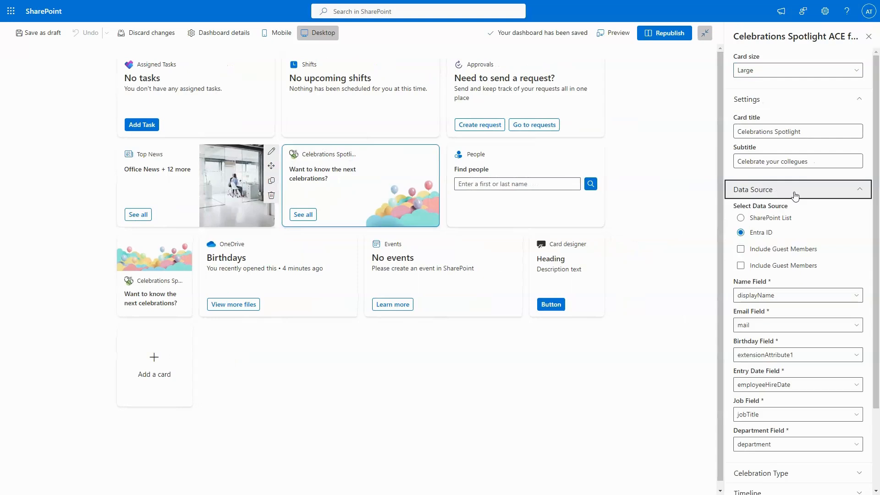
- Expand the card's Celebration Type, Timeline and Time Interval options in the settings pane
scroll(down, 3)
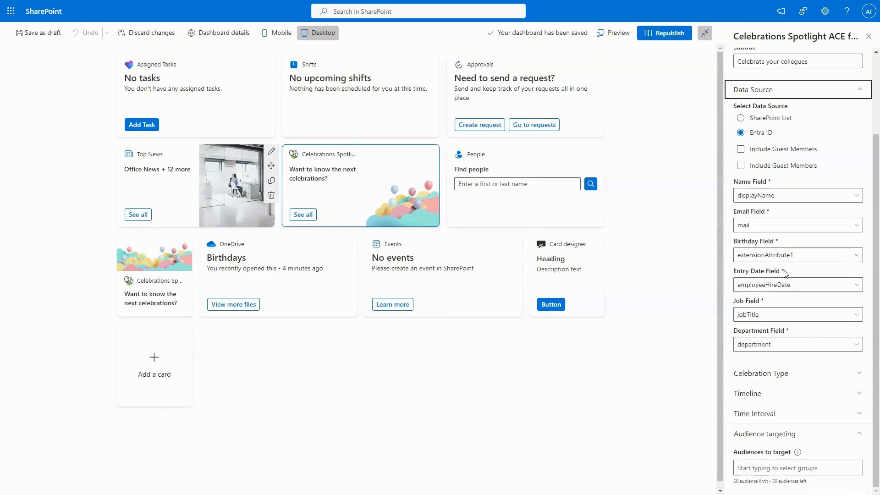
click(761, 373)
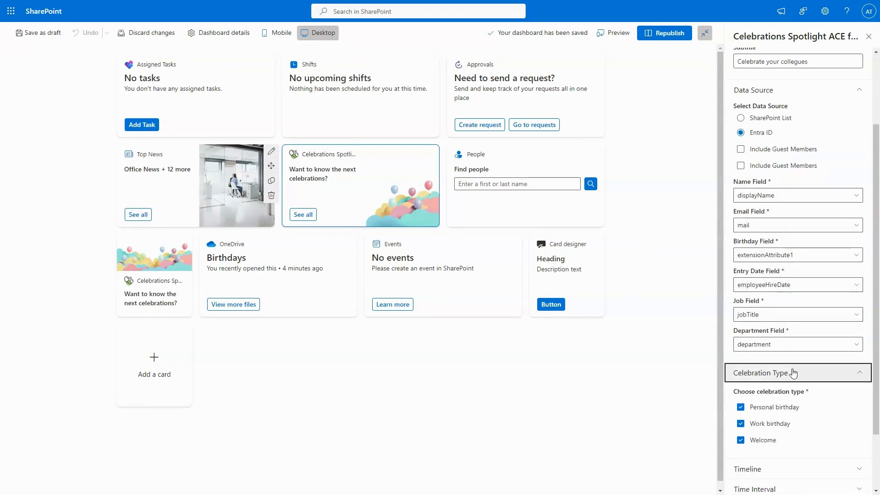
scroll(down, 3)
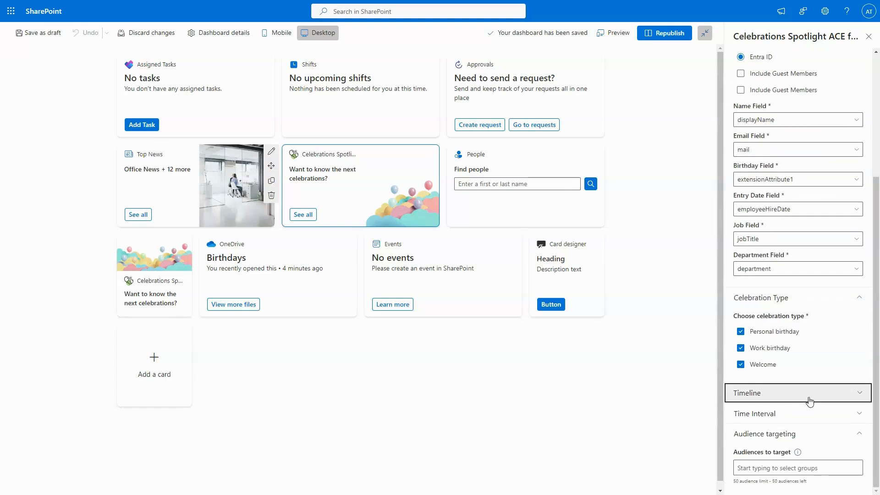
click(798, 392)
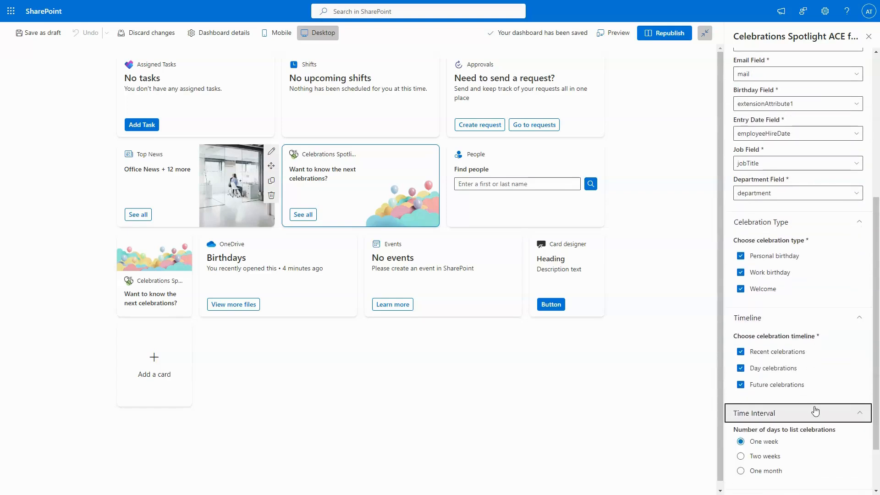
scroll(down, 3)
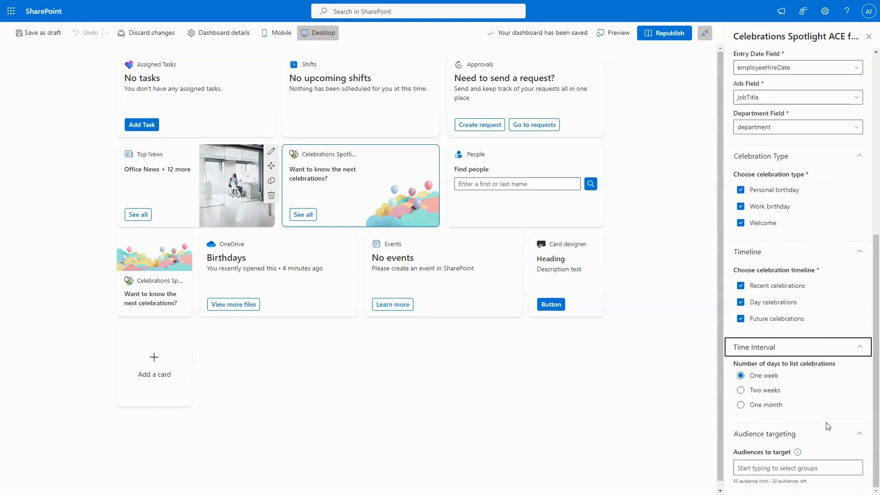